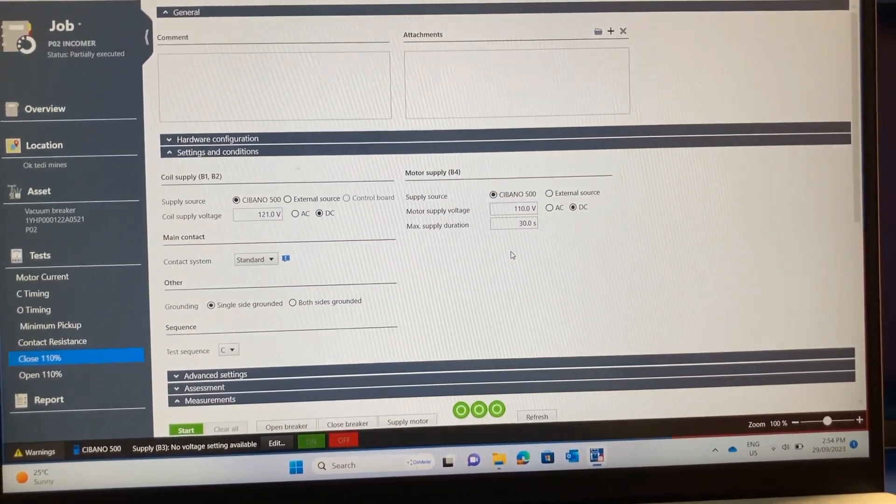
Step: Start the Close 110% test from the Measurements section so the CIBANO 500 begins preparing it
scroll("down", 3)
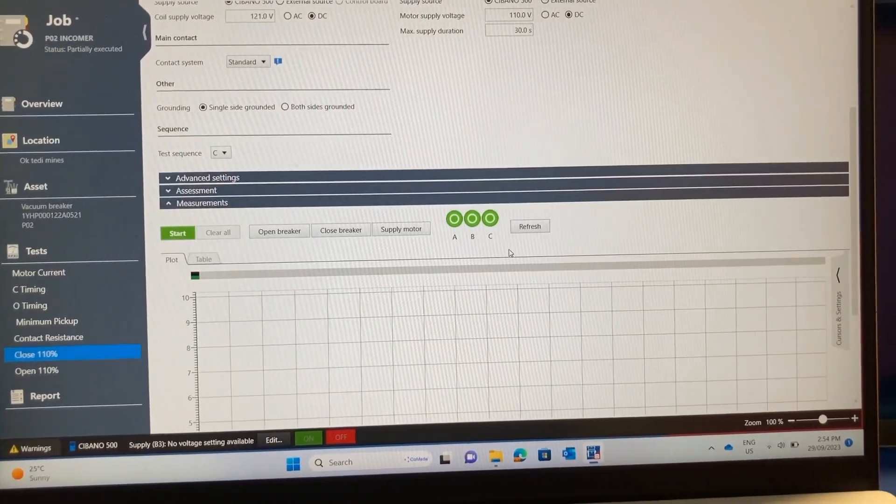
scroll("down", 3)
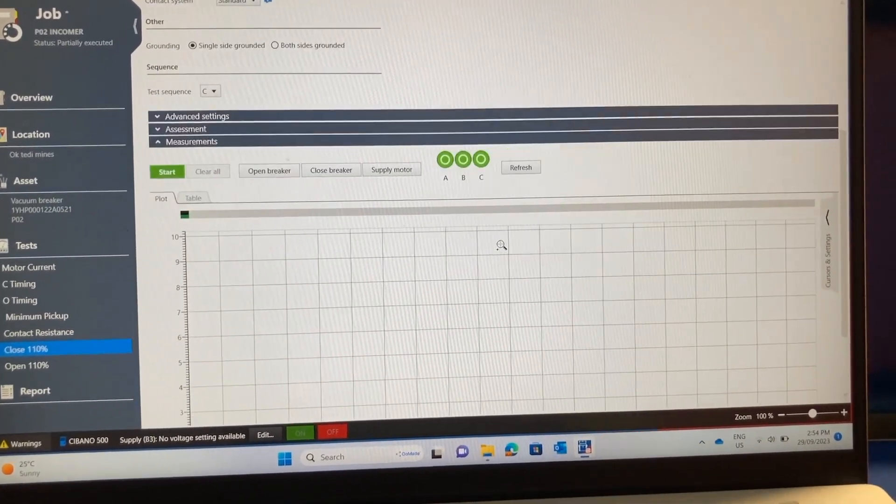
scroll("down", 3)
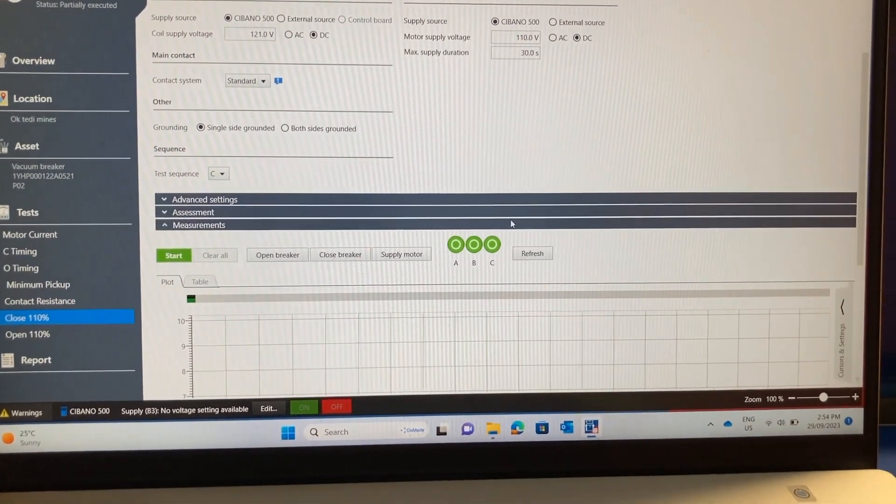
scroll("down", 3)
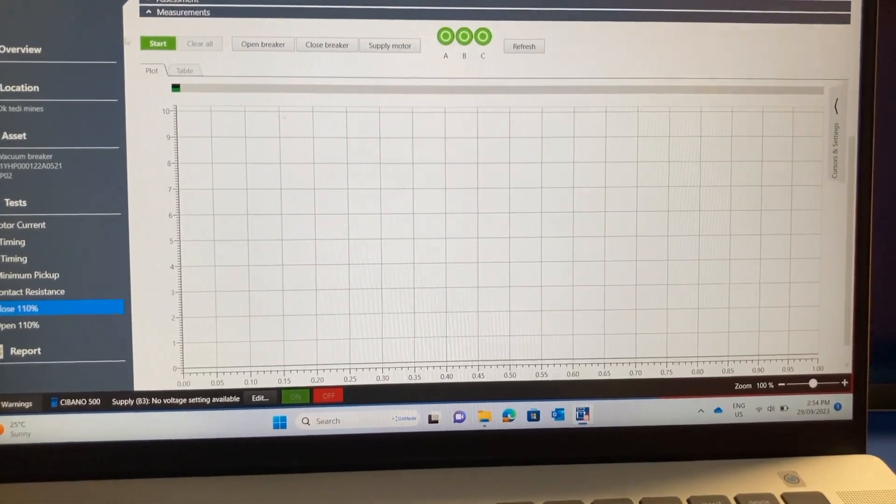
left_click(157, 44)
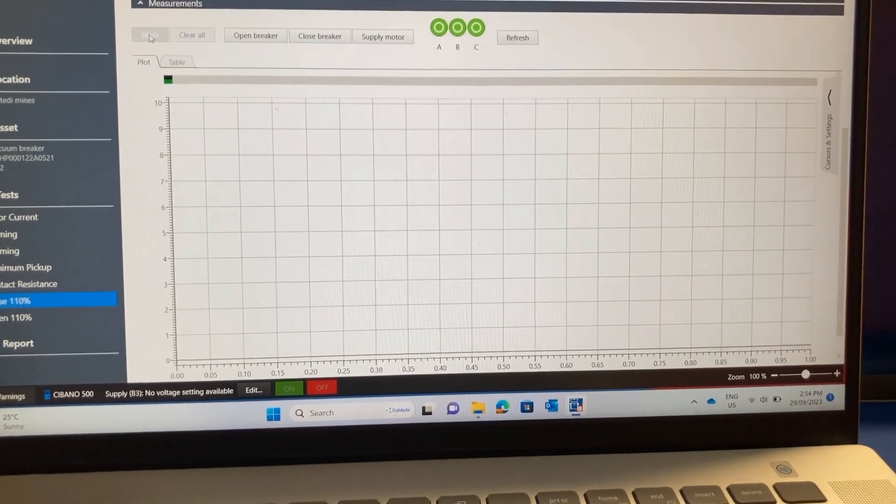
left_click(149, 36)
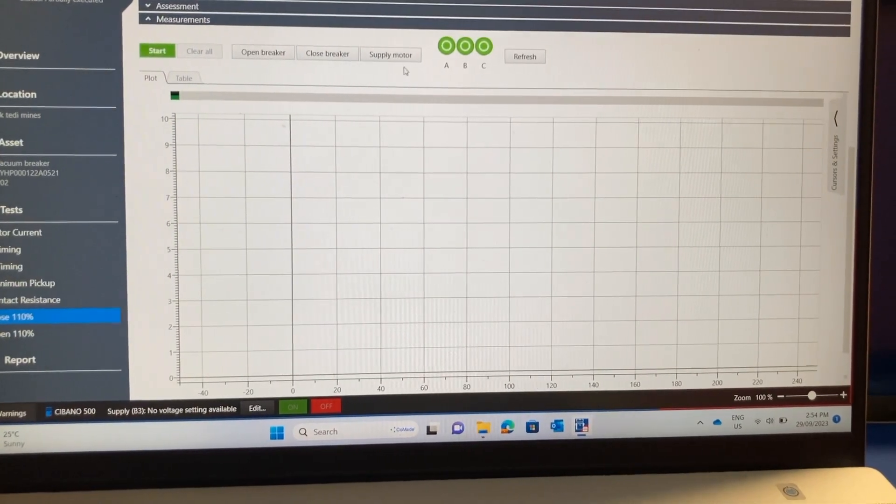
left_click(156, 51)
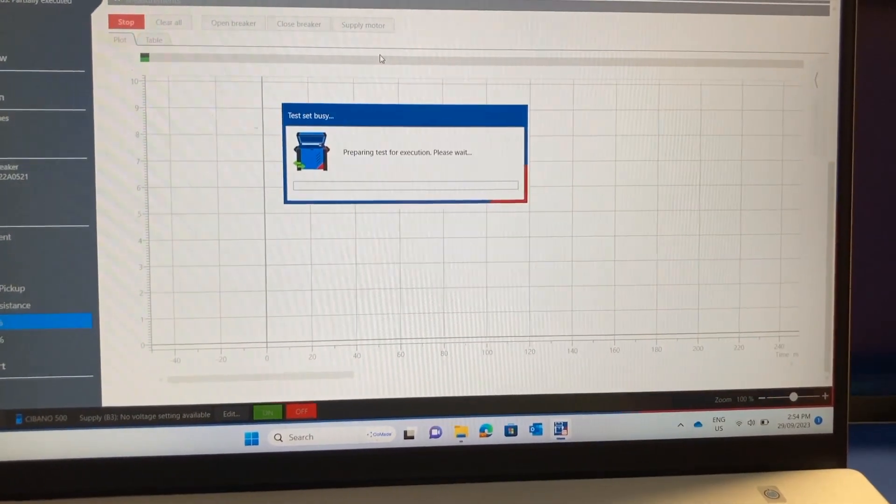